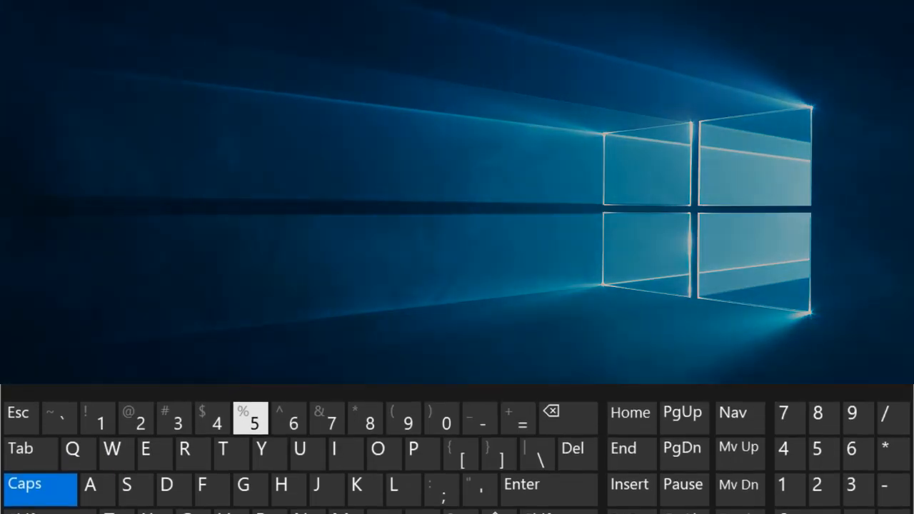
- Select the video and professional design paragraphs and set them in bold
key(ctrl+a)
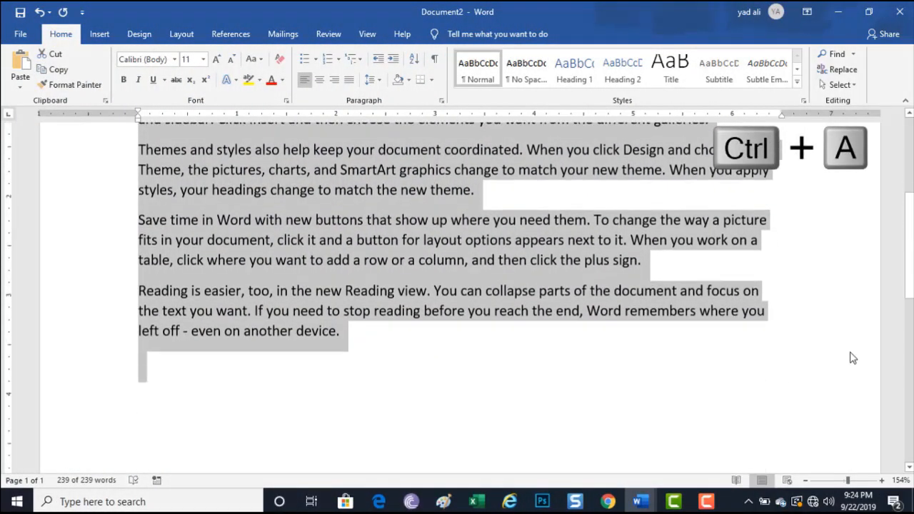
scroll(up, 3)
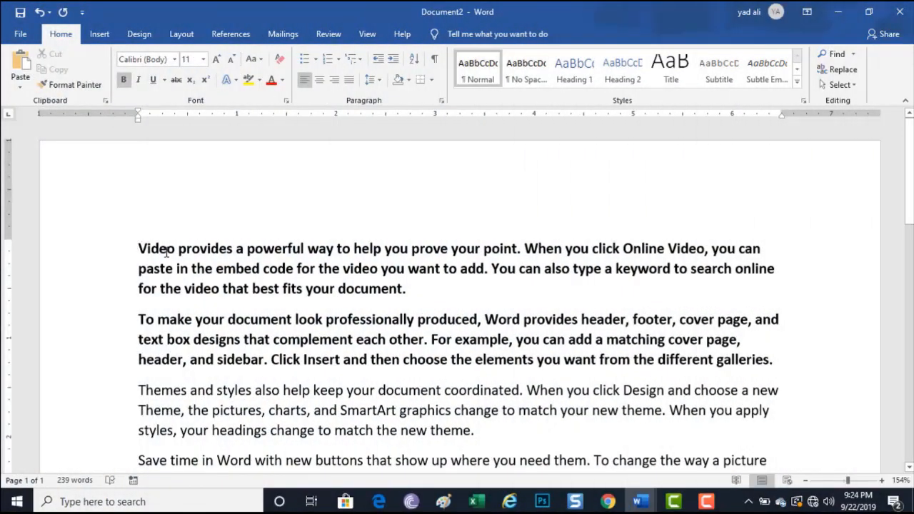
key(ctrl+c)
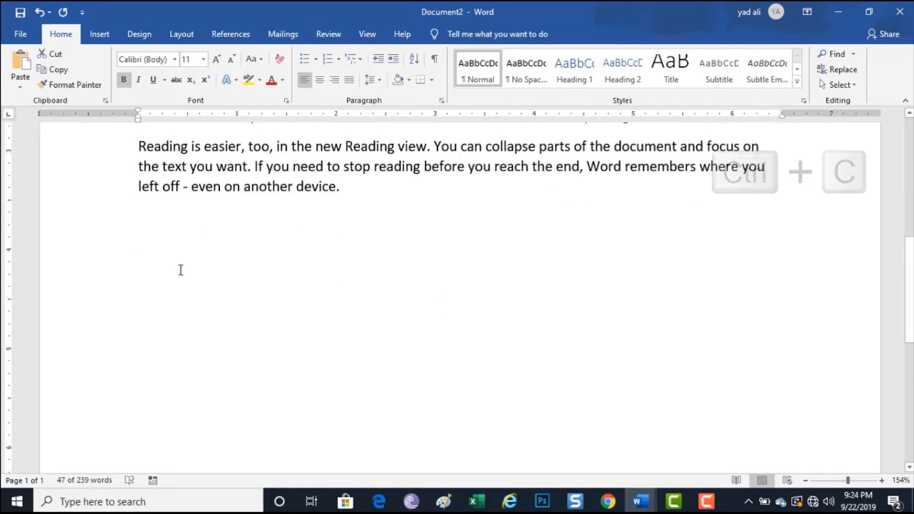
key(ctrl+v)
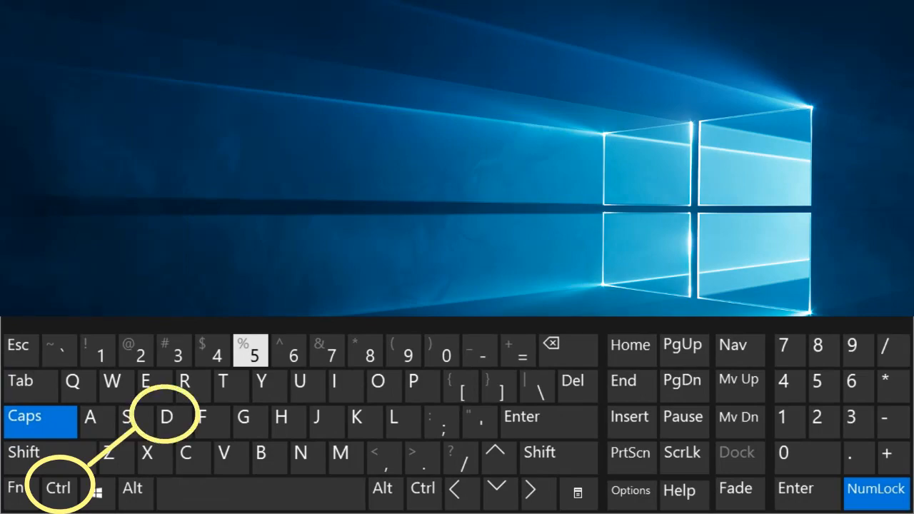
- Centre the split-off opening sentence, then search for 'video' in the Navigation pane
key(ctrl+d)
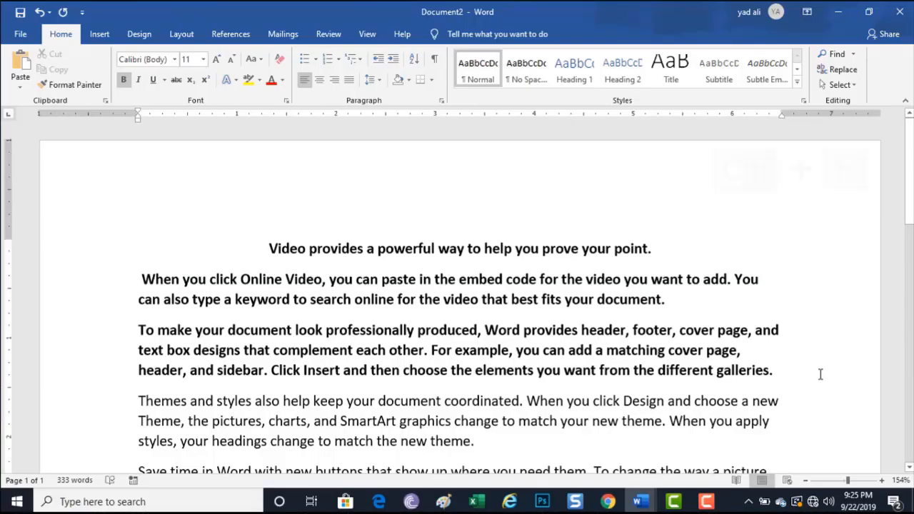
key(ctrl+f)
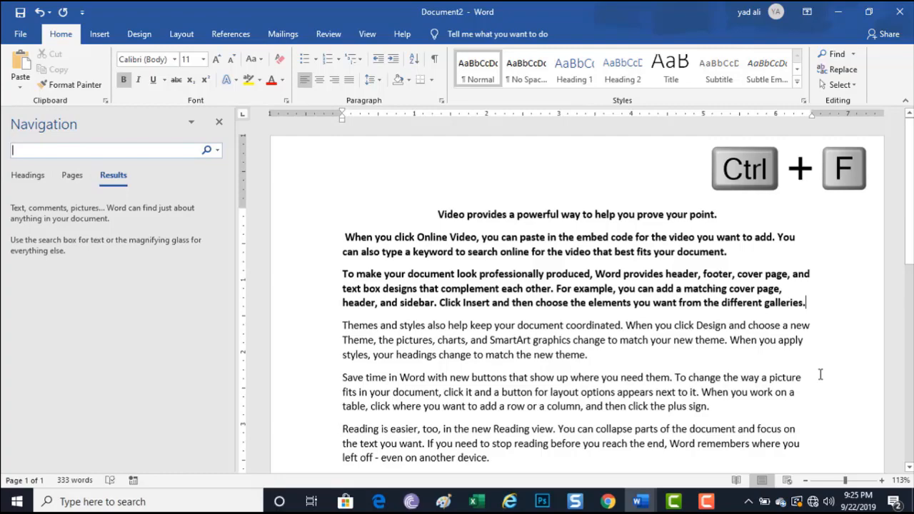
text(video)
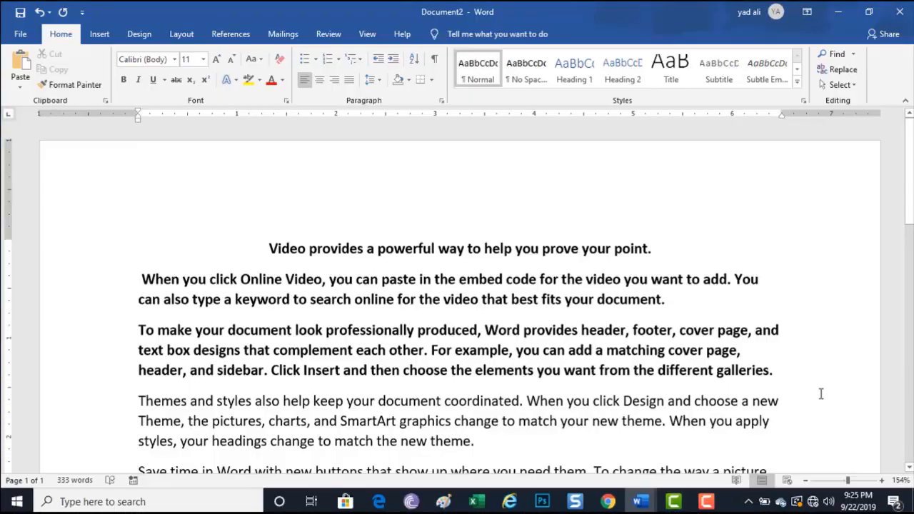
- Show Go To for page 2, then Replace All 'video' with 'Audio'
key(ctrl+g)
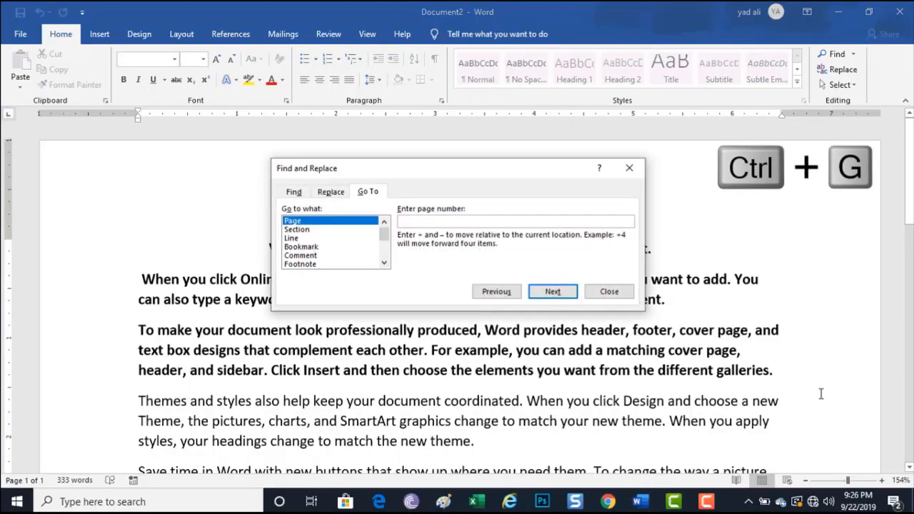
text(2)
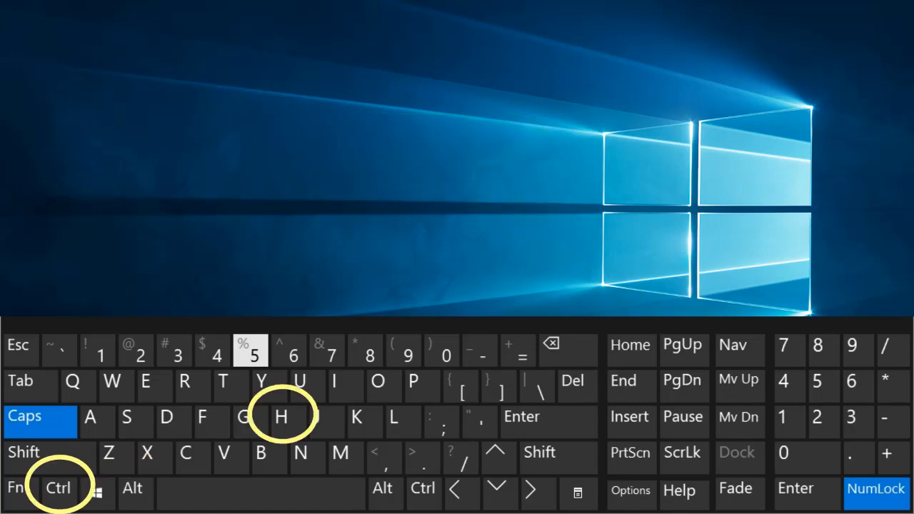
key(ctrl+h)
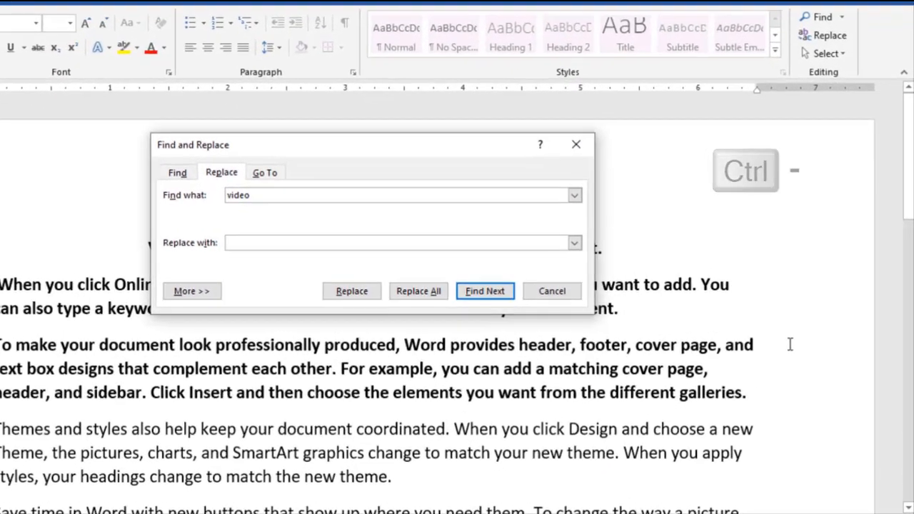
text(Audio)
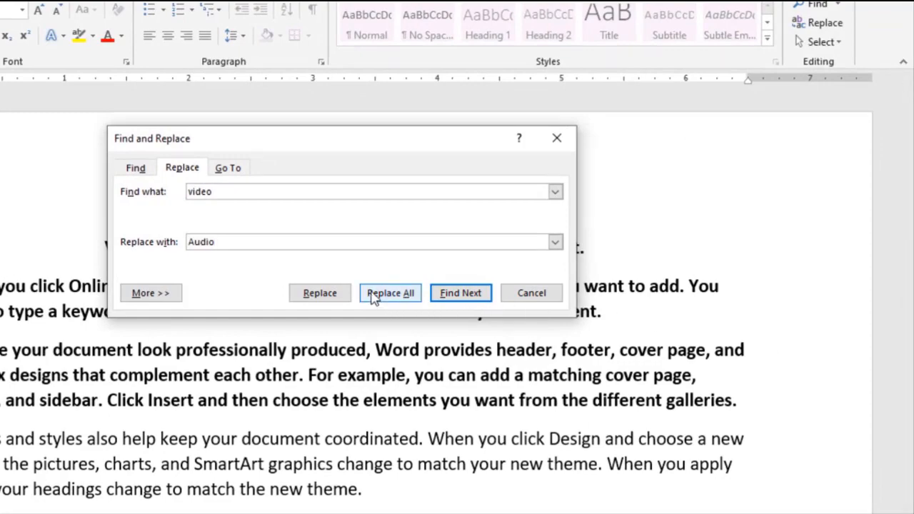
click(390, 293)
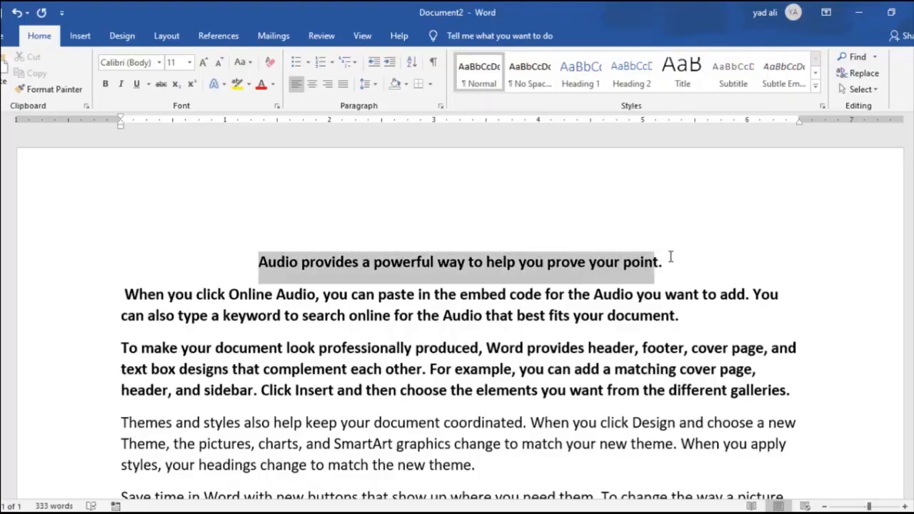
- Italicise the Audio opening sentence, justify Themes, and link 'Go to page 2' to bookmark page2
key(ctrl+i)
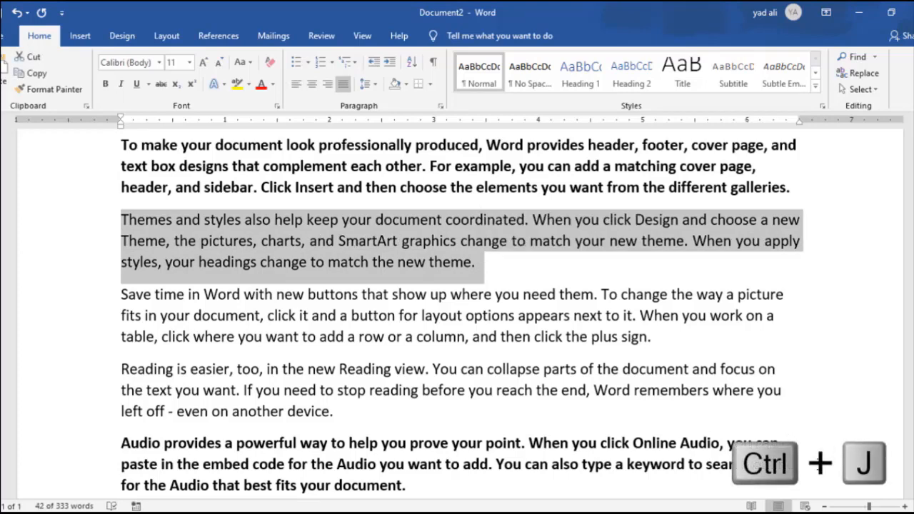
key(ctrl+j)
text(Go to page 2)
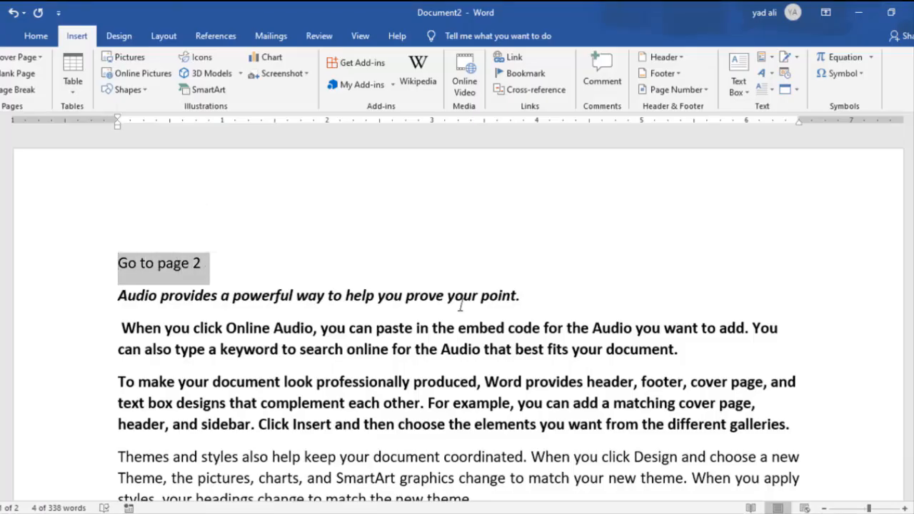
key(ctrl+k)
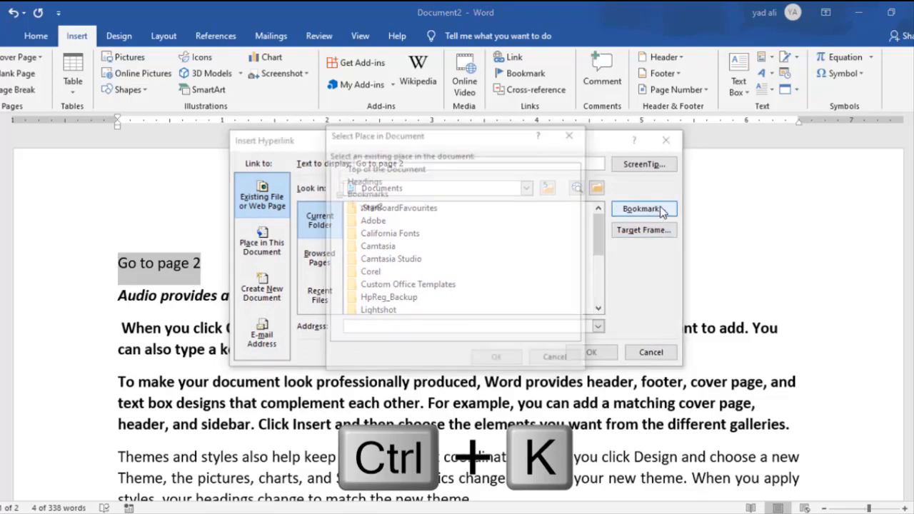
click(642, 208)
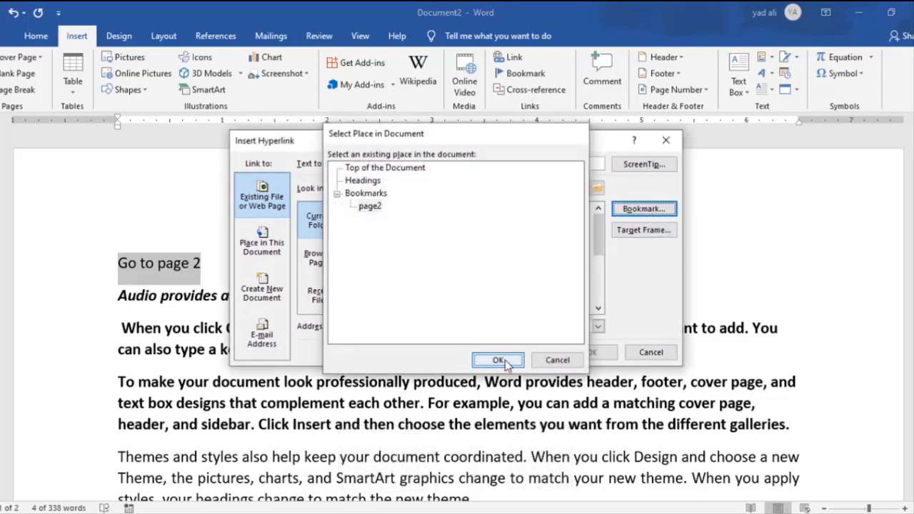
click(497, 360)
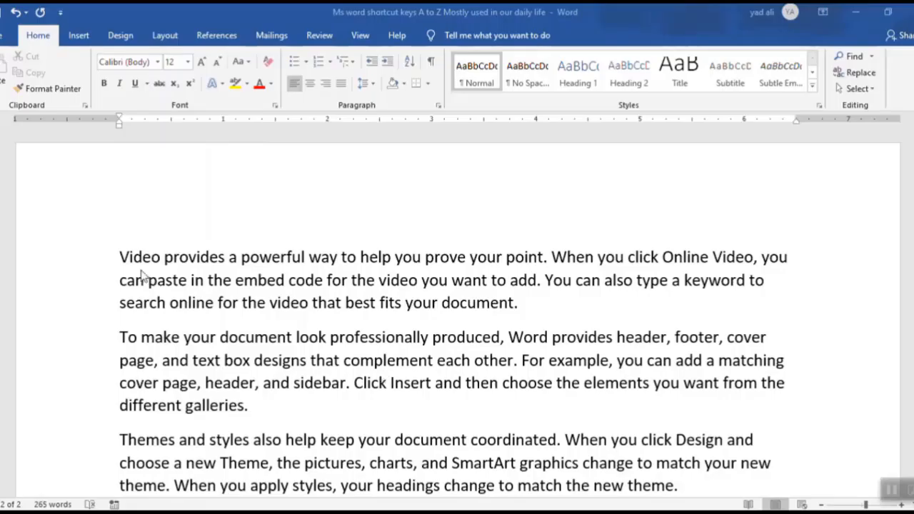
- Indent the first paragraph with Ctrl+M, then demonstrate Ctrl+N and Ctrl+O
key(ctrl+m)
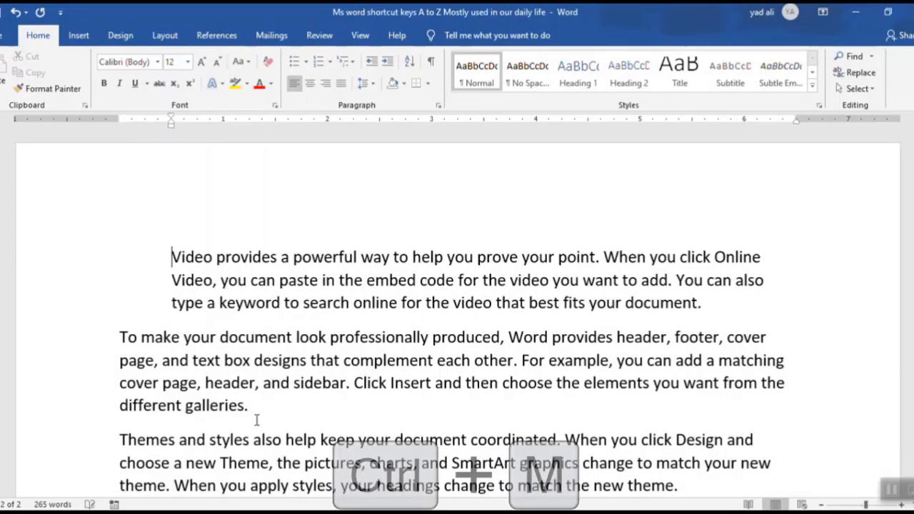
key(ctrl+m)
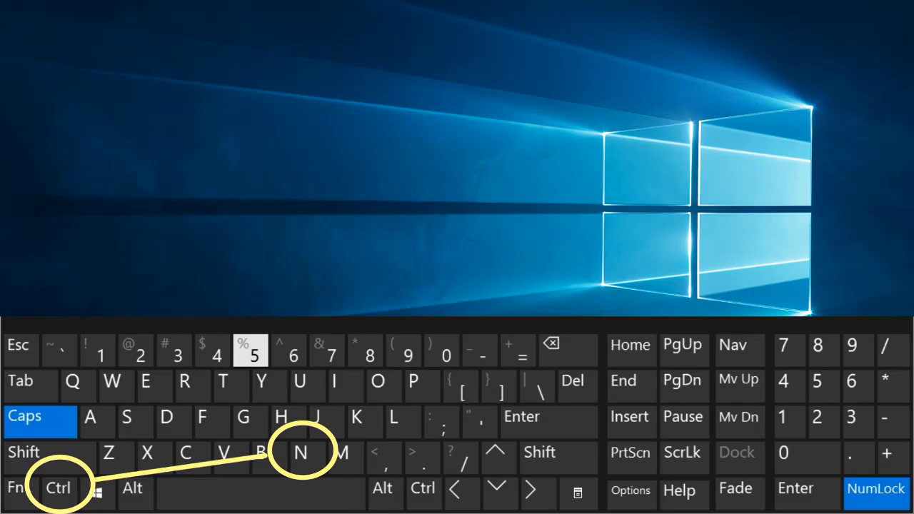
key(ctrl+n)
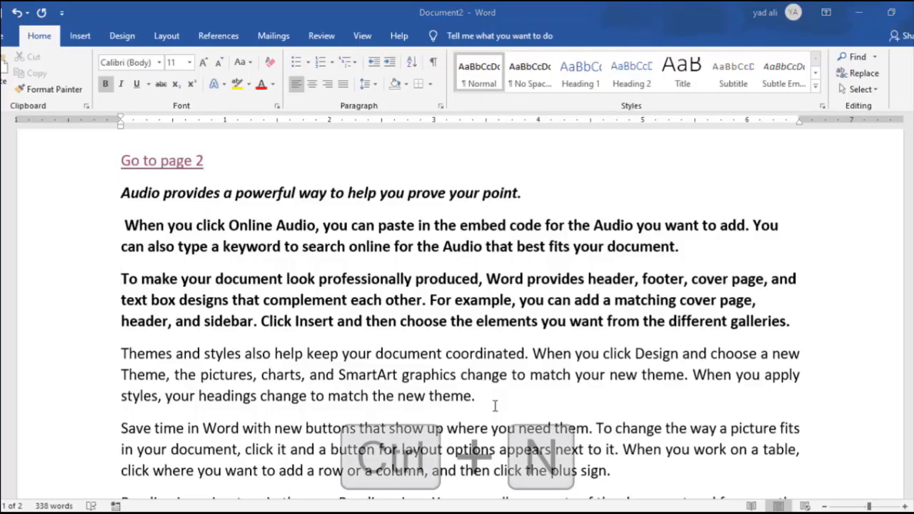
key(ctrl+n)
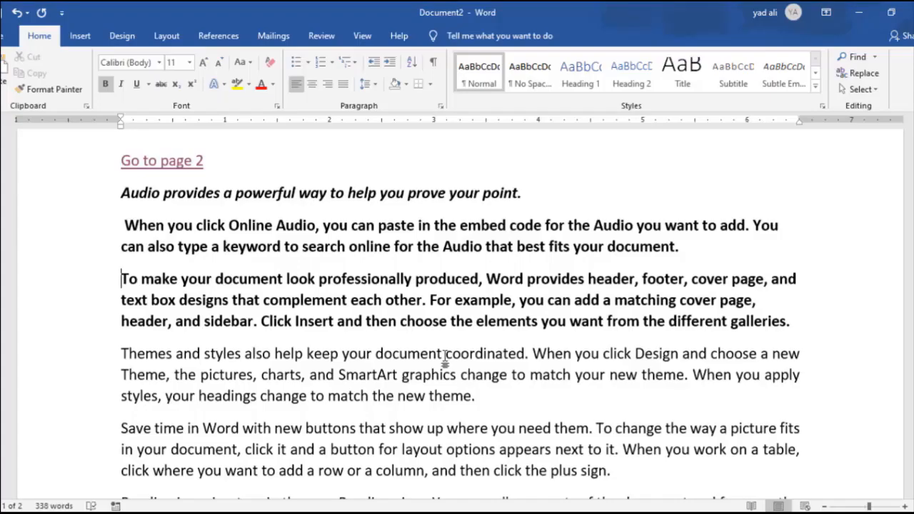
key(ctrl+o)
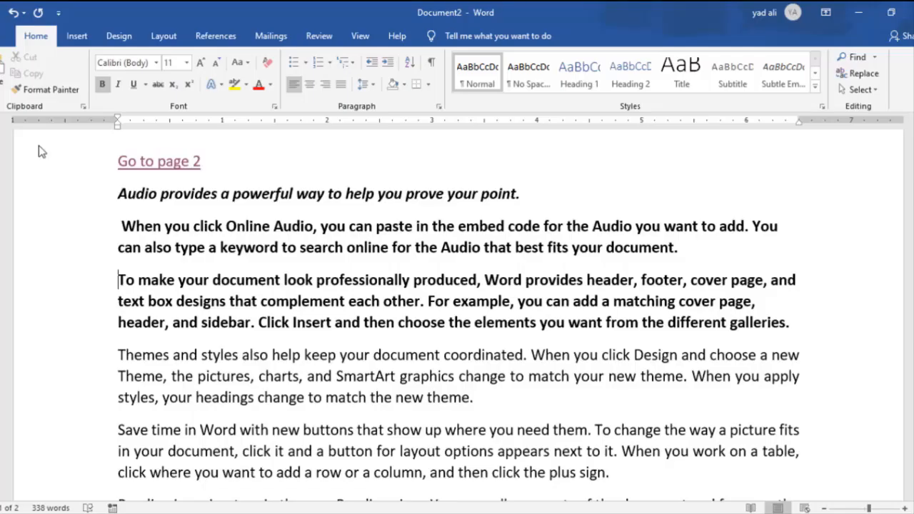
- Show print settings and remove the first paragraph's formatting with Ctrl+Q
key(ctrl+p)
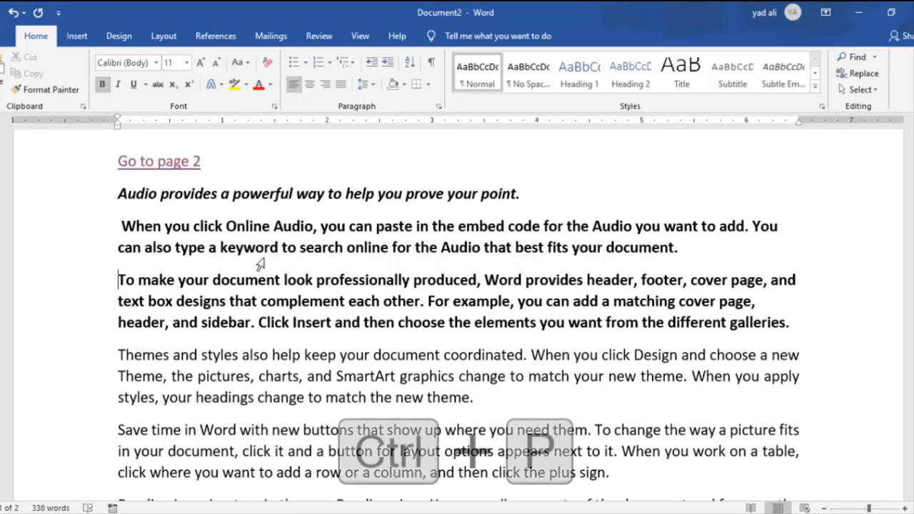
key(ctrl+p)
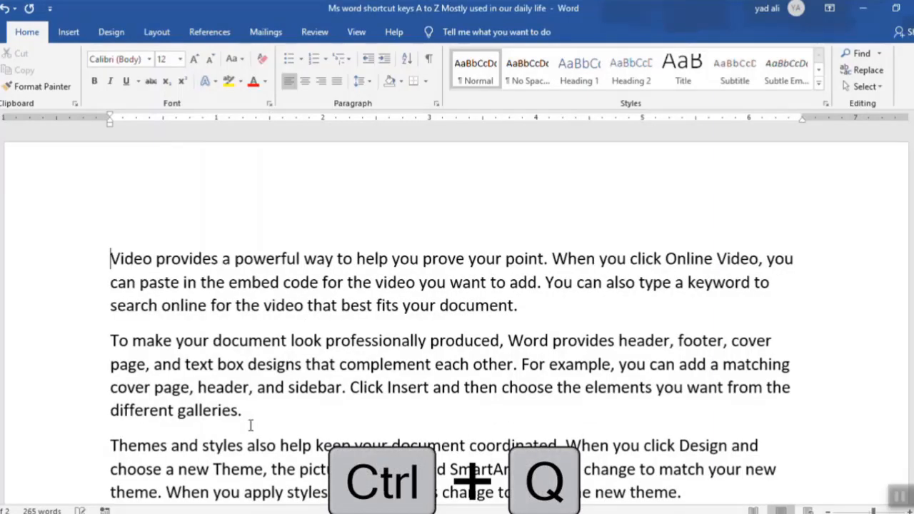
key(ctrl+q)
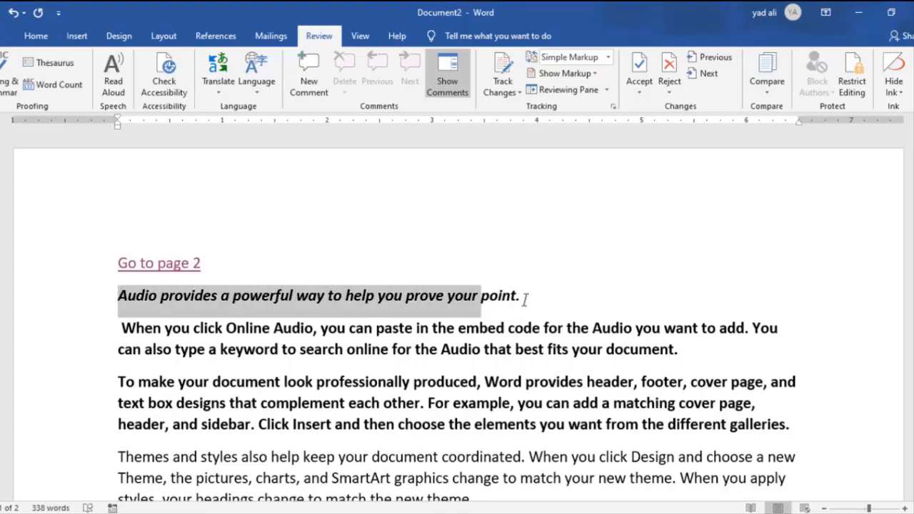
- Right-align the italic Audio opening sentence, then demonstrate saving with Ctrl+S
key(ctrl+r)
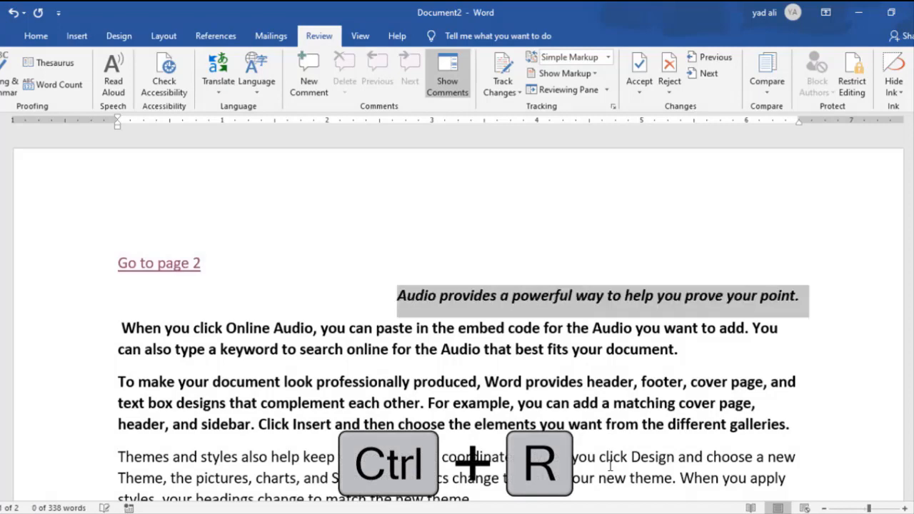
key(ctrl+r)
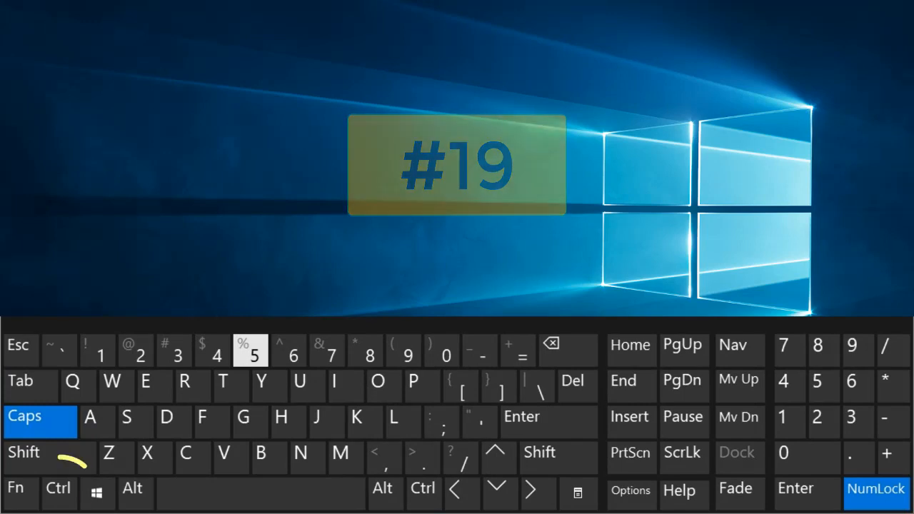
key(ctrl+s)
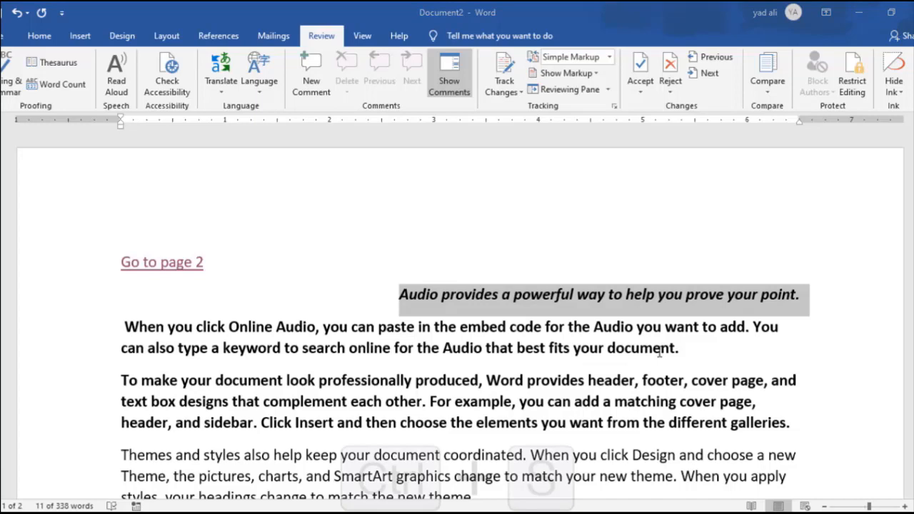
key(ctrl+s)
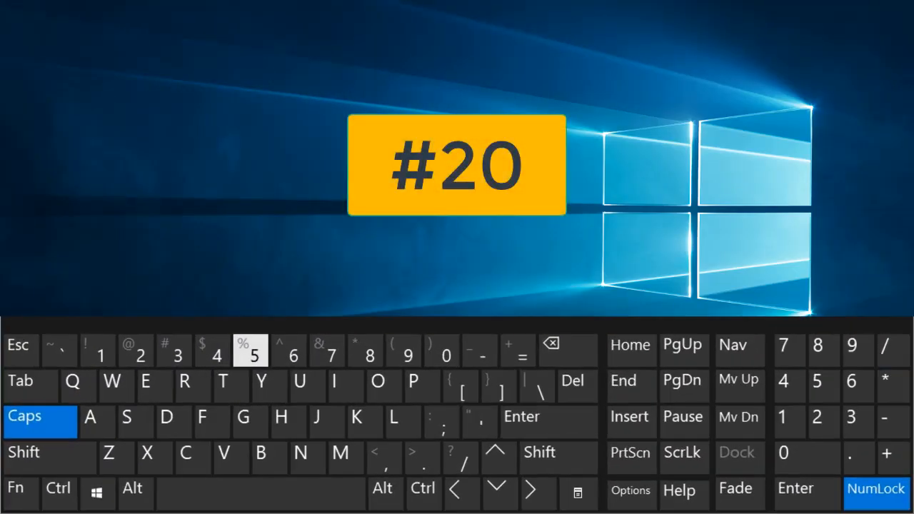
- Give the paragraph a hanging indent, then return the Audio sentence to the left margin
key(ctrl+t)
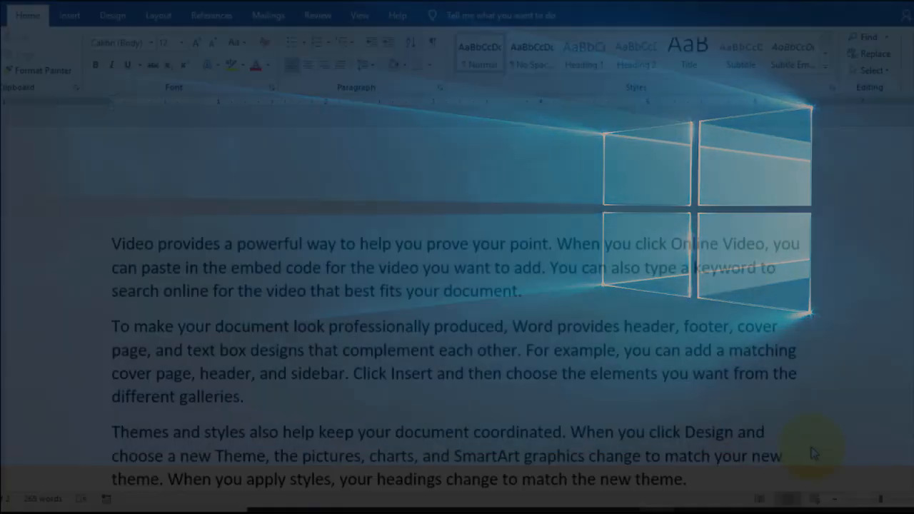
key(ctrl+t)
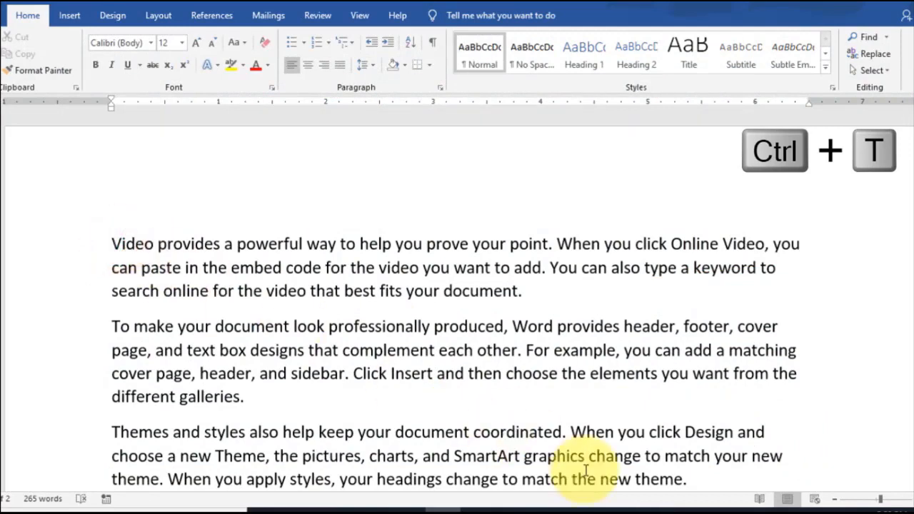
key(ctrl+t)
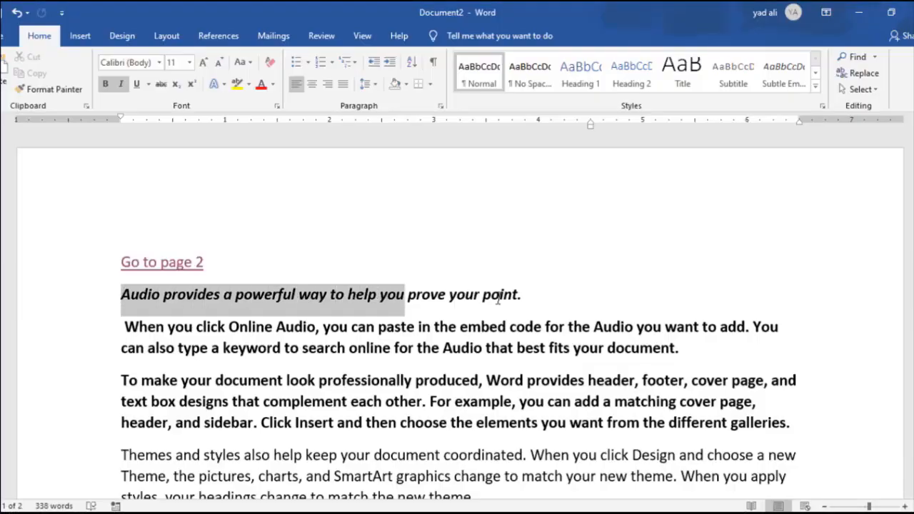
key(ctrl+u)
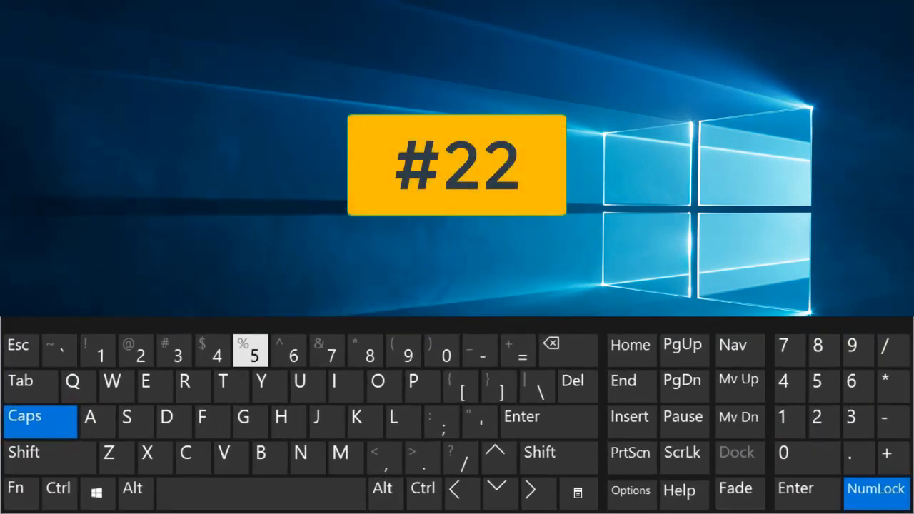
- Copy and paste the bold Audio paragraph at the end, then close with Ctrl+W
click(59, 488)
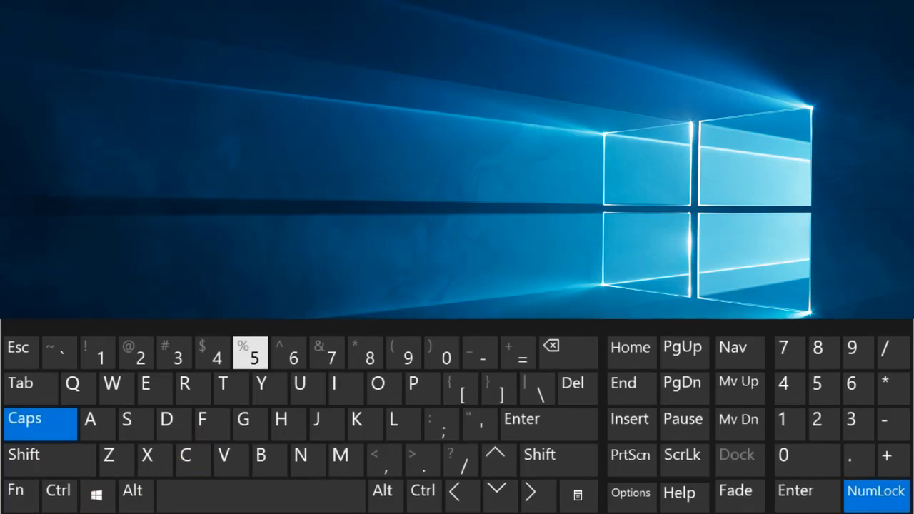
key(ctrl+c)
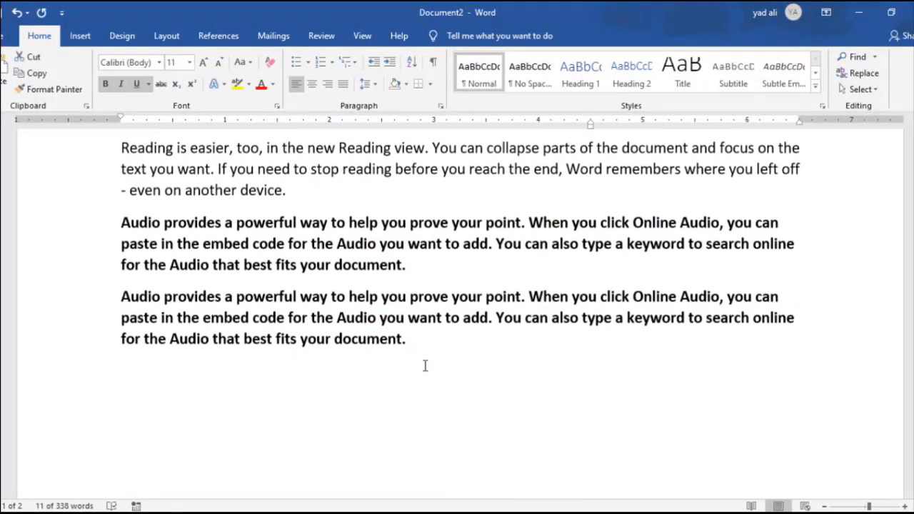
key(ctrl+v)
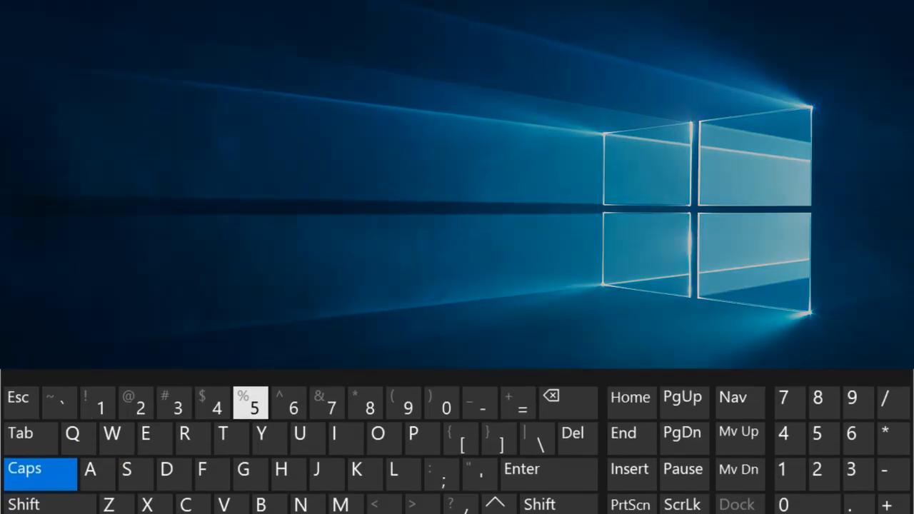
key(ctrl+w)
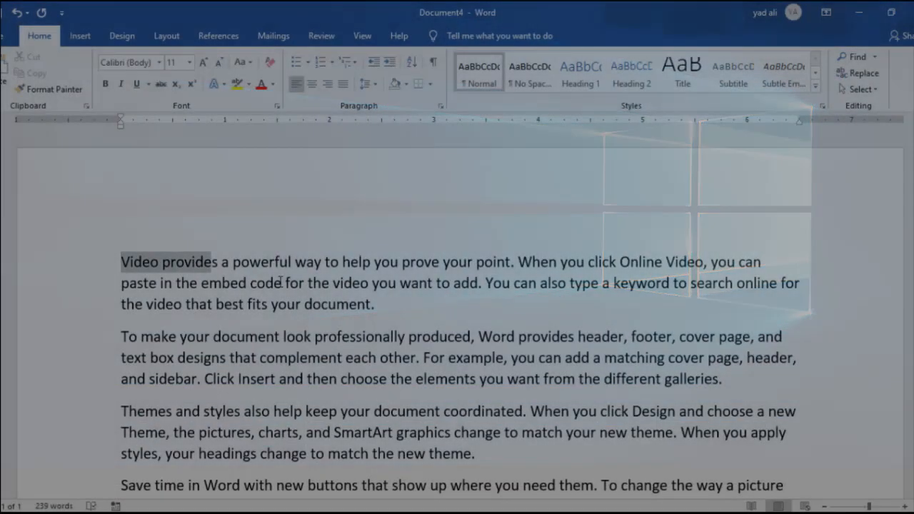
- Copy the Video paragraph, paste several copies at the end, and undo the last paste
key(ctrl+c)
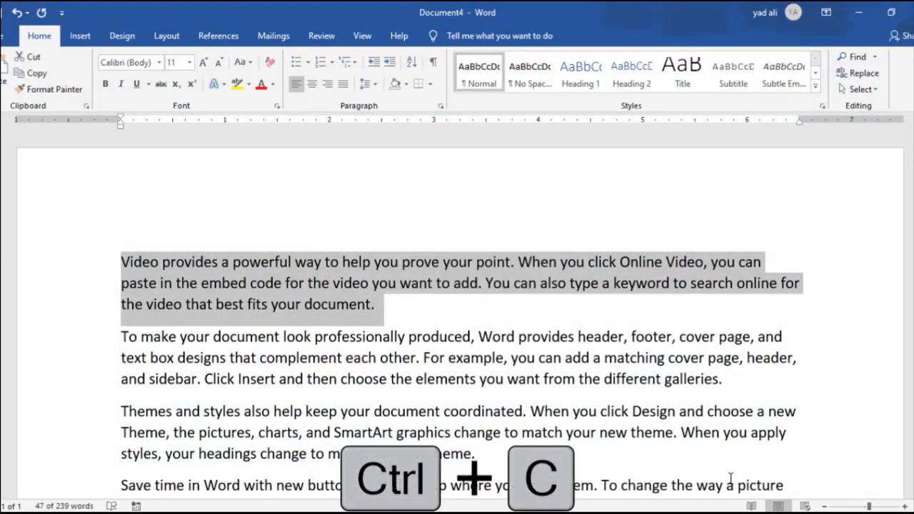
key(ctrl+v)
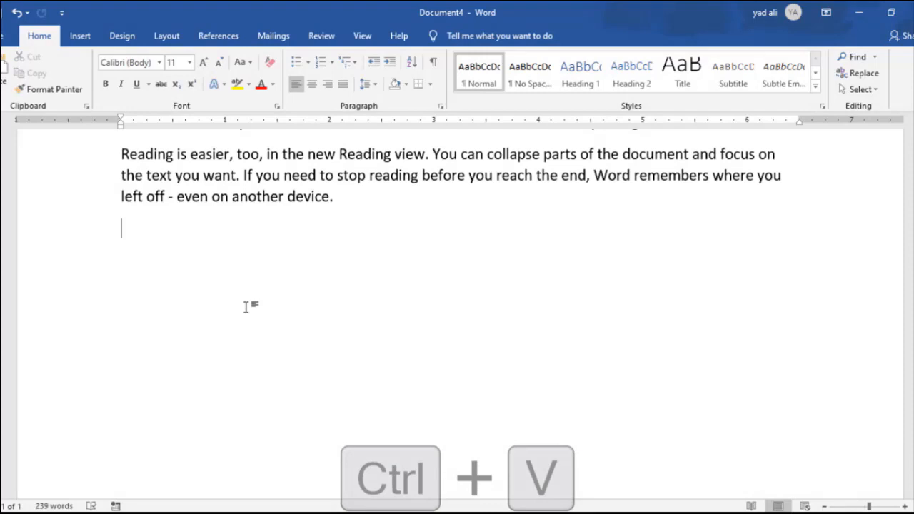
key(ctrl+v)
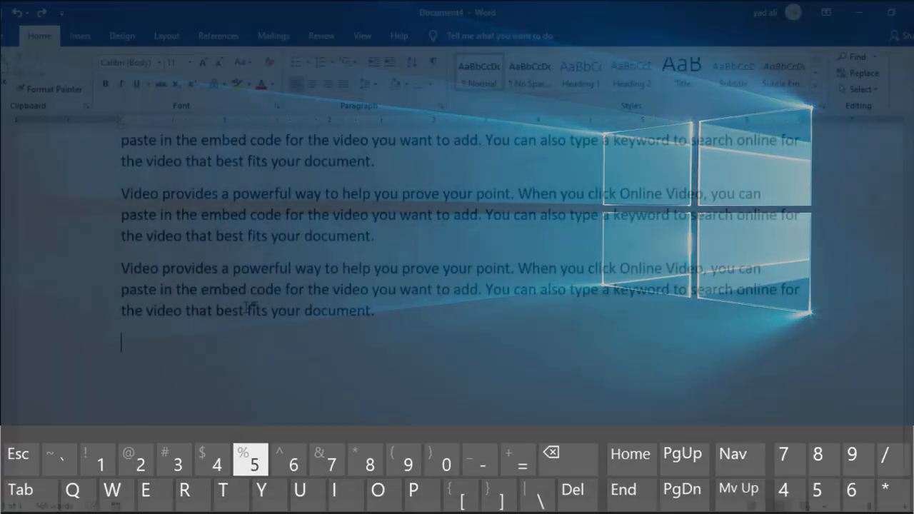
key(ctrl+z)
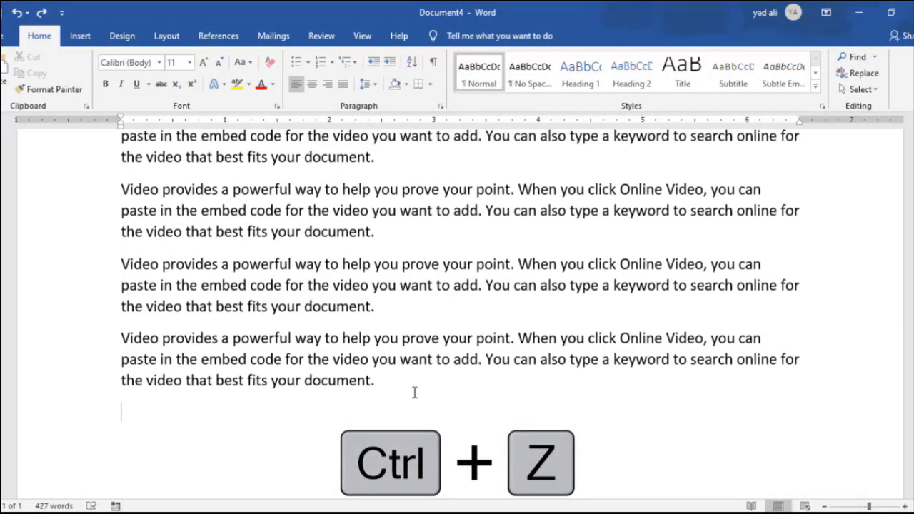
key(ctrl+z)
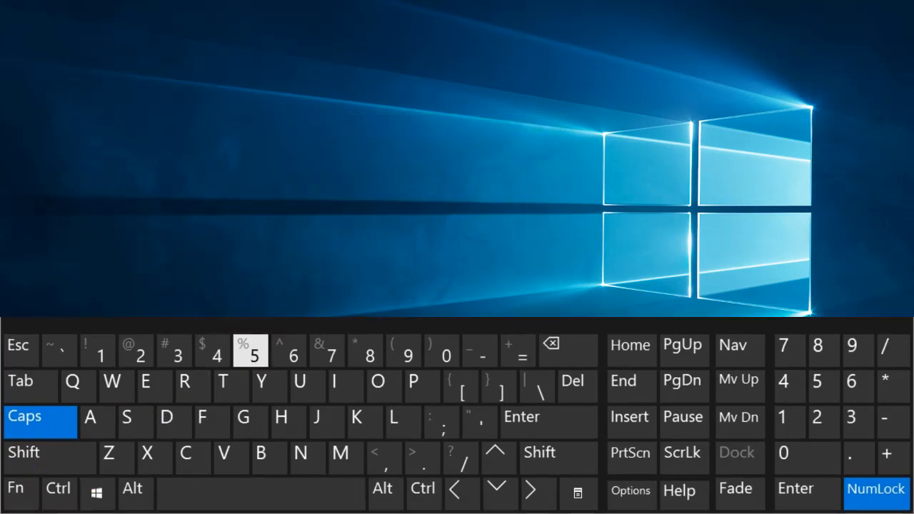
- Put 'Video provides a powerful way to help you prove your point.' on its own line
key(ctrl+5)
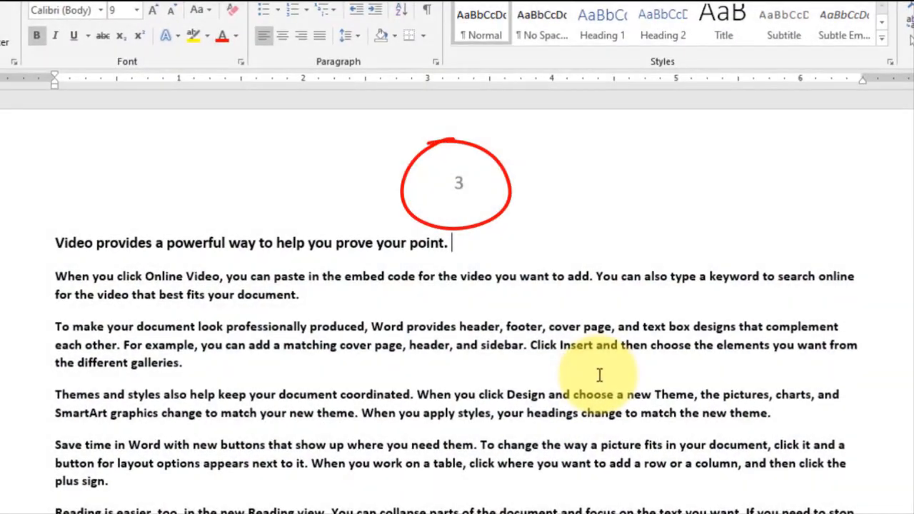
key(ctrl+Home)
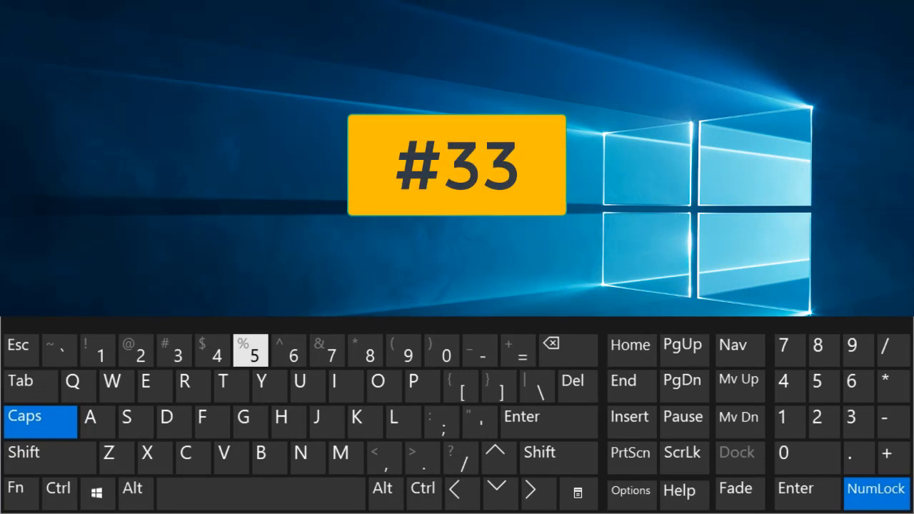
- Jump to the document end with Ctrl+End, then switch to 'Ms word shortcut keys A to Z'
key(ctrl+end)
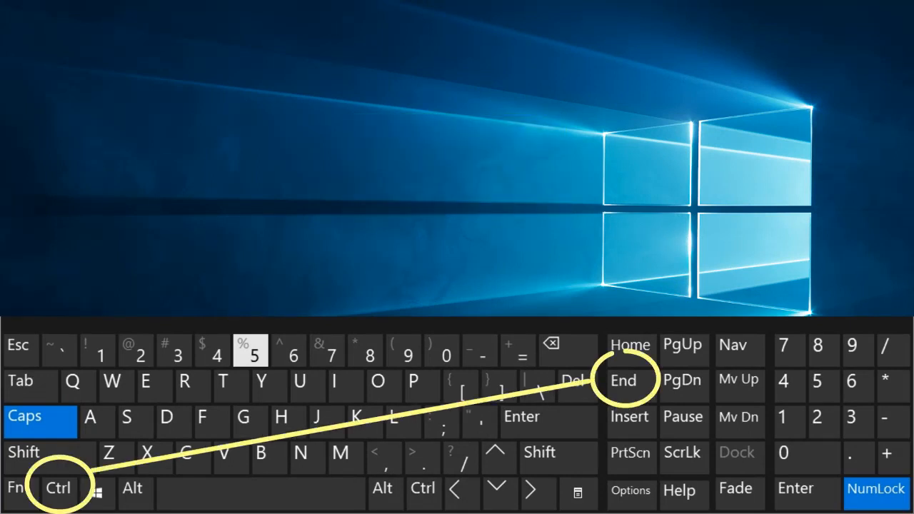
key(ctrl+End)
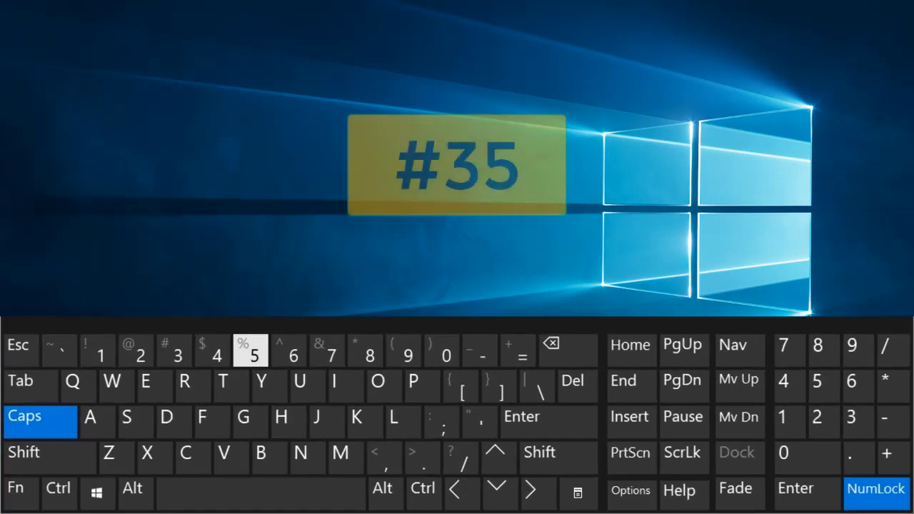
click(59, 487)
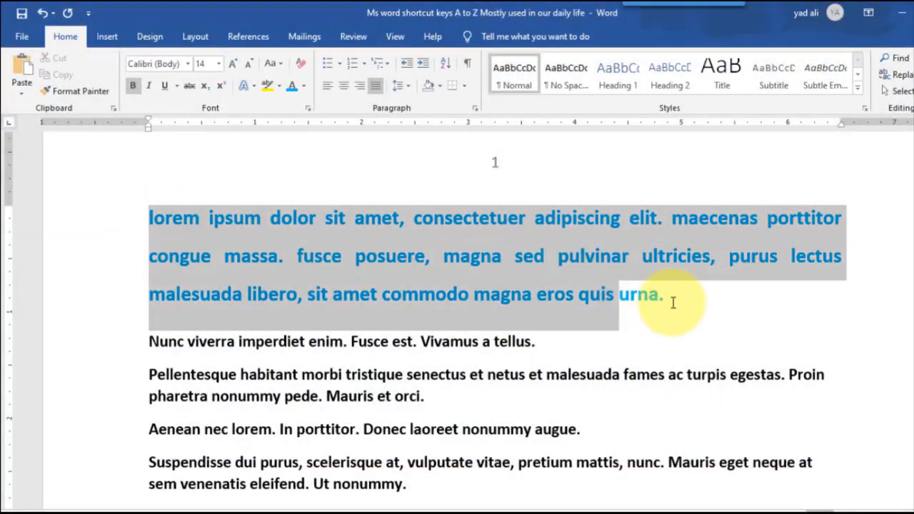
- Copy the blue paragraph's formatting and paste it onto the 'Aenean nec lorem' line
key(ctrl+shift+c)
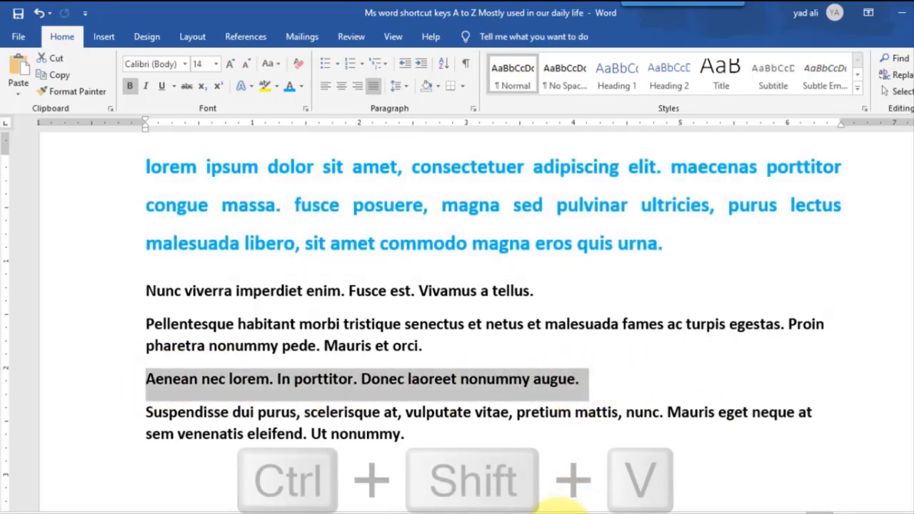
key(ctrl+shift+v)
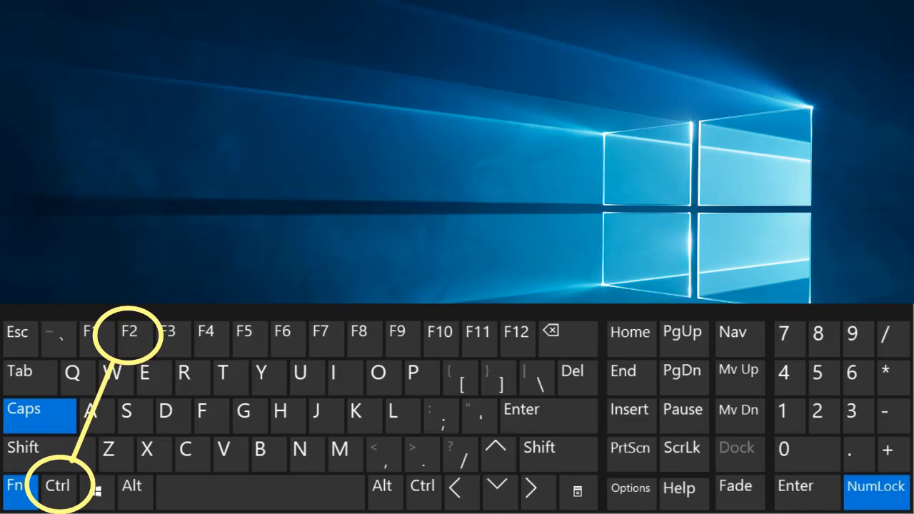
- Reach page 3 through the F5 Go To dialog, then bring up Save As with F12
key(Ctrl+F2)
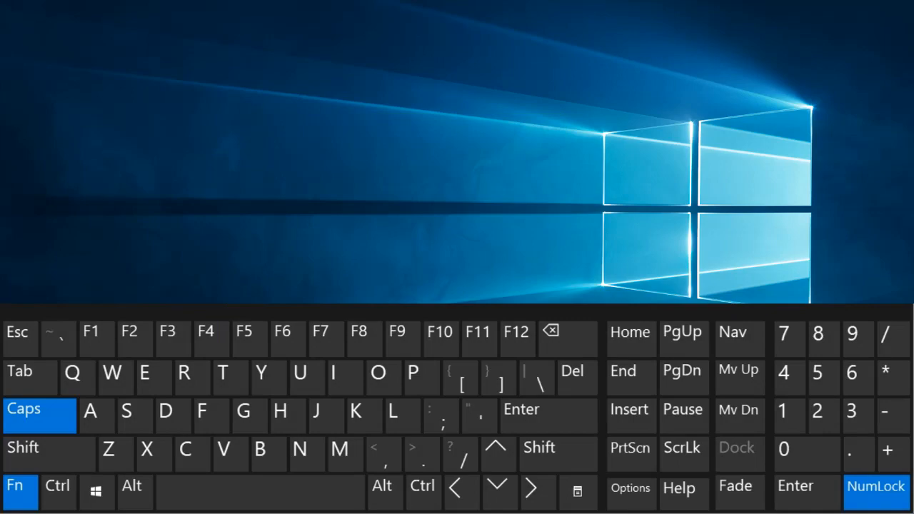
key(f5)
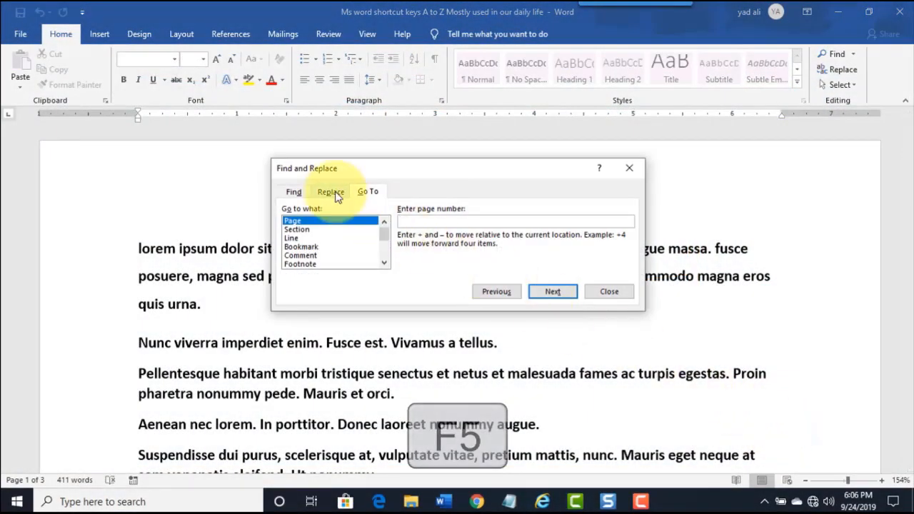
click(330, 192)
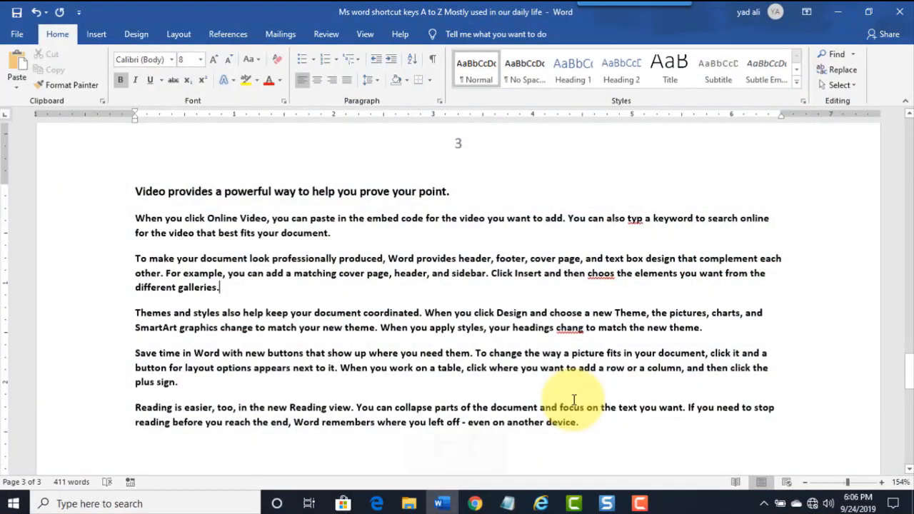
key(f7)
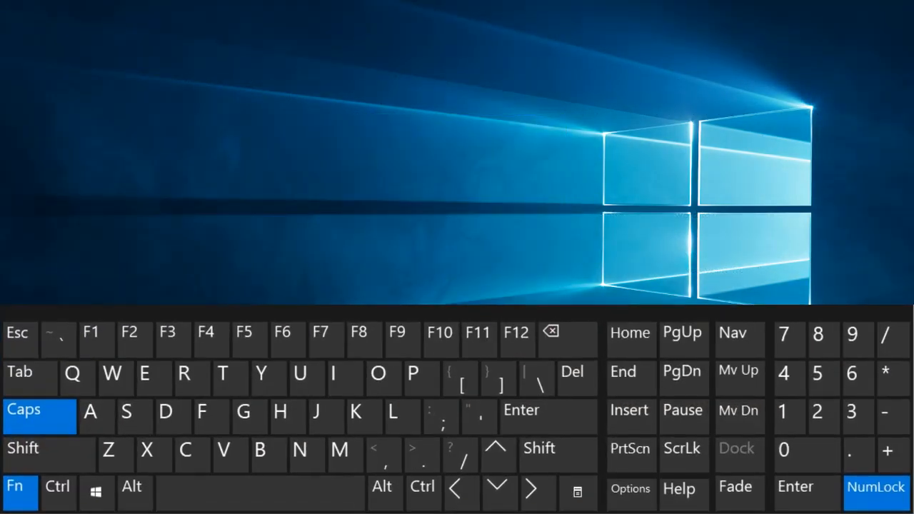
key(F12)
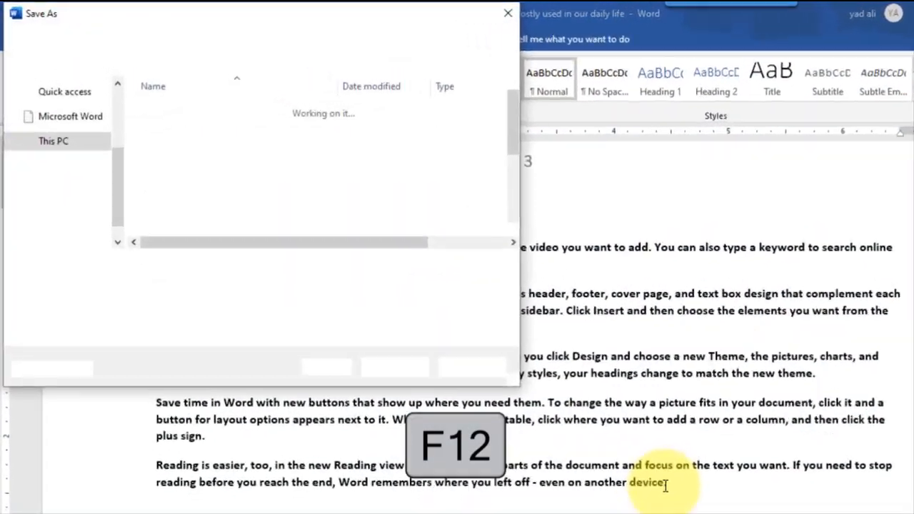